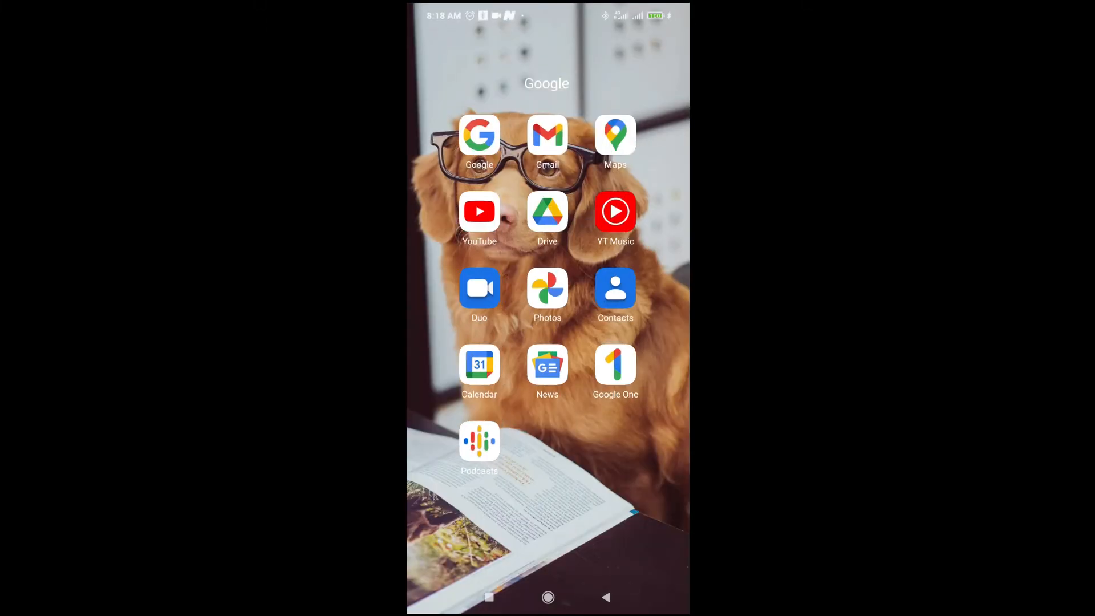
# Launch Gmail from the home screen and scroll the Primary inbox
pyautogui.click(547, 134)
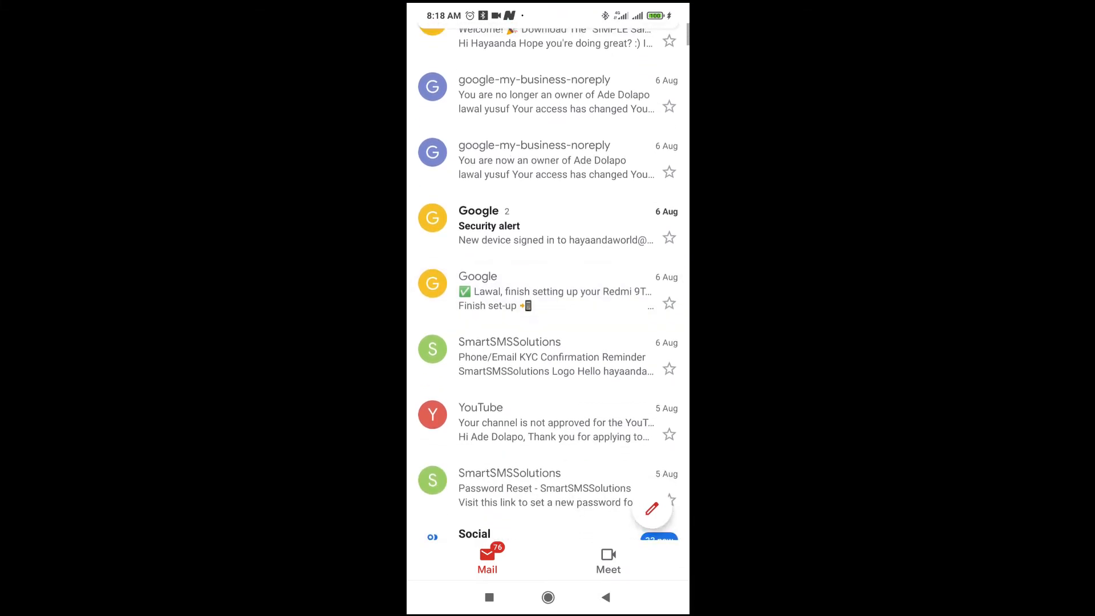
pyautogui.scroll(-3)
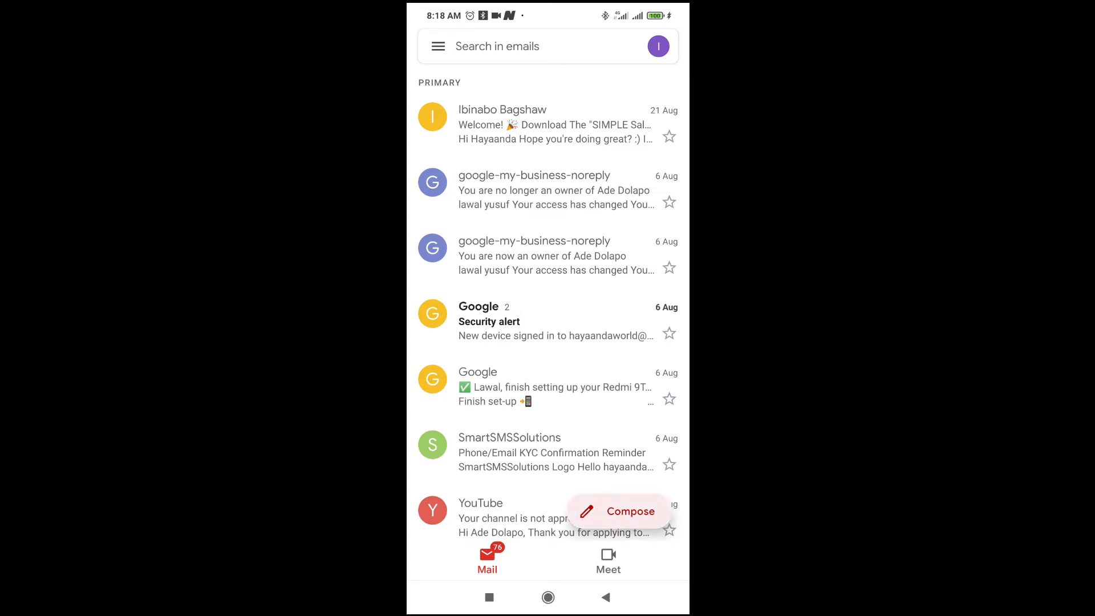
pyautogui.click(617, 510)
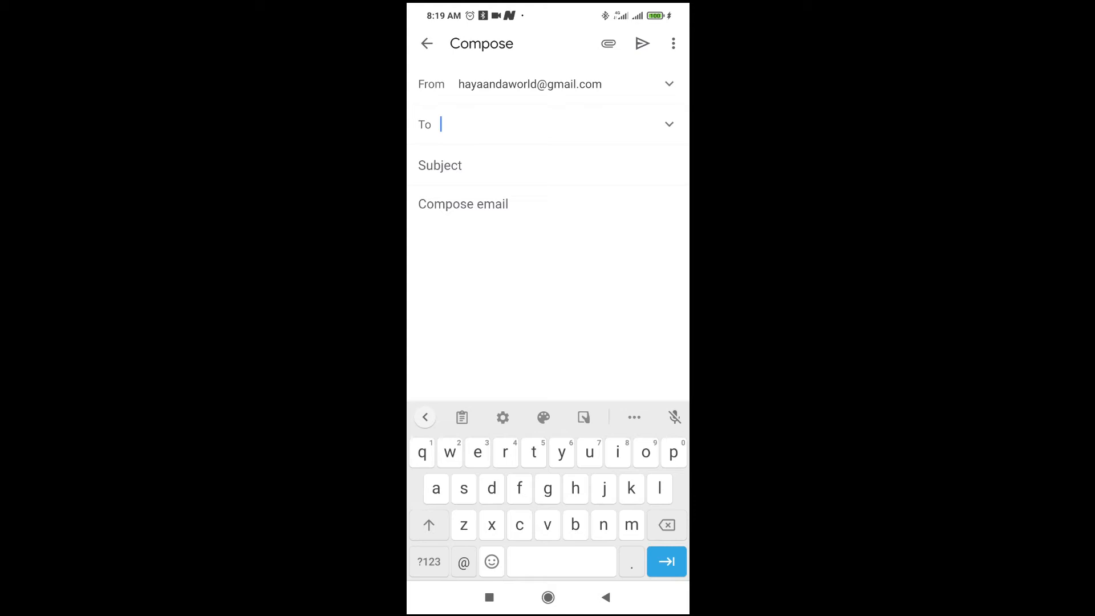
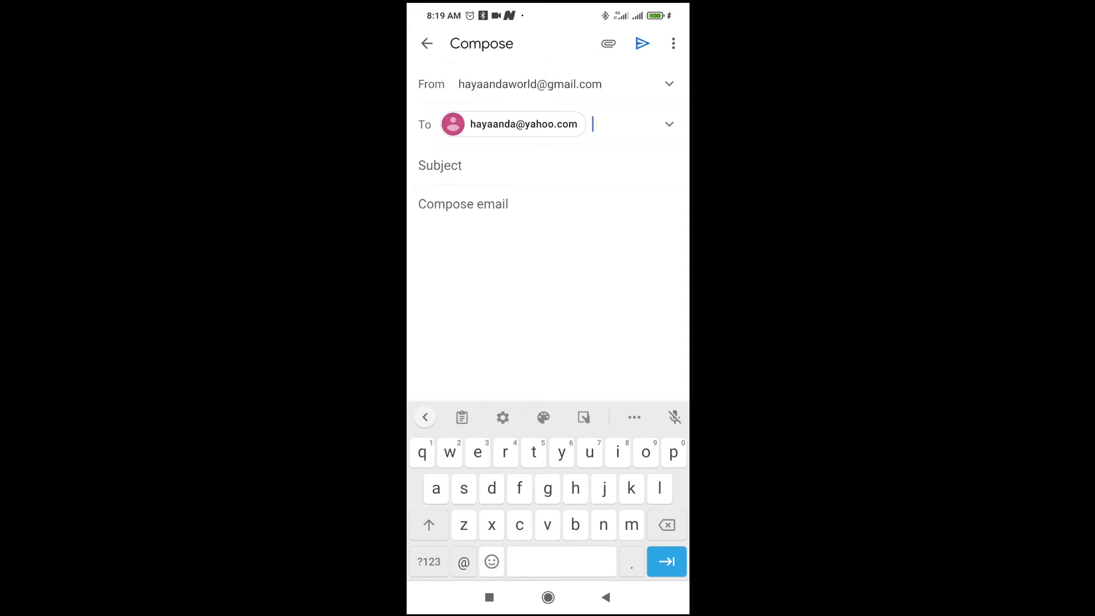
# Enter subject 'The recent document' and a body line about the attached document
pyautogui.click(440, 165)
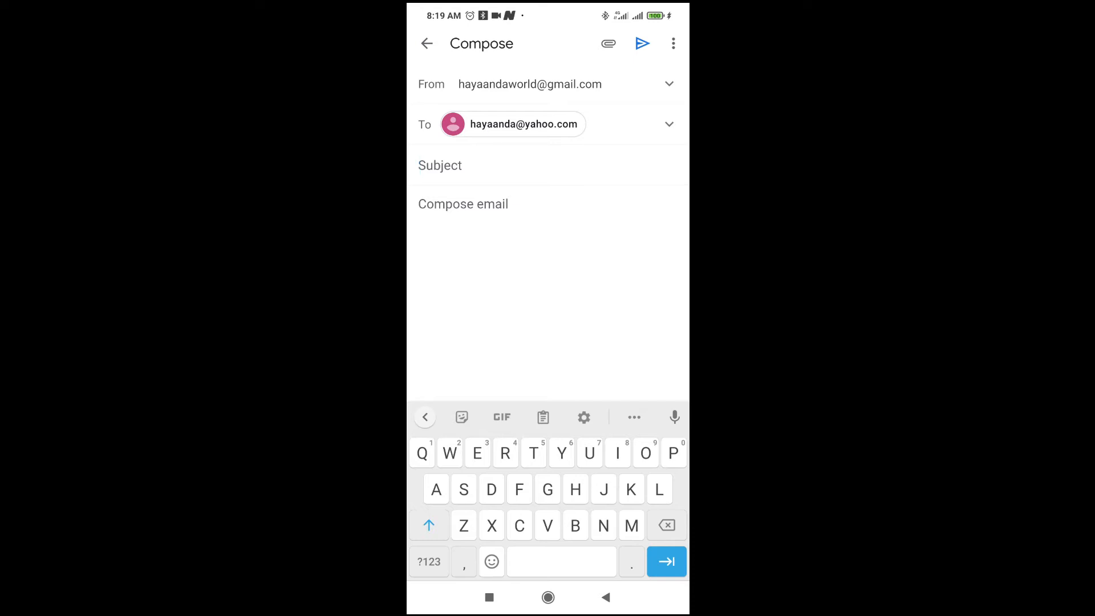
pyautogui.write('The recent document')
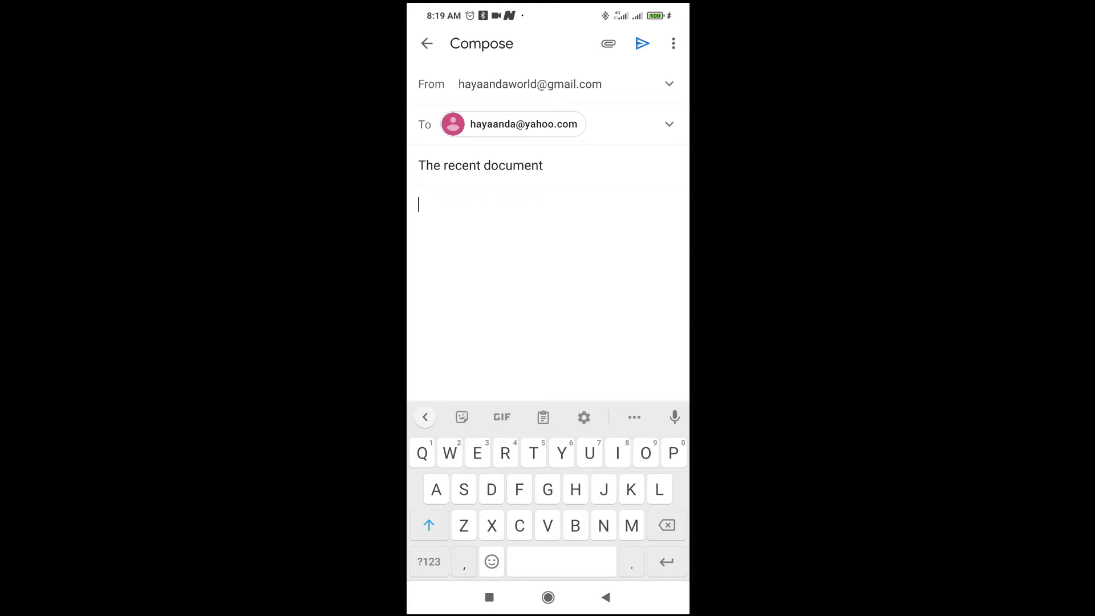
pyautogui.write('Dhhdhdhd')
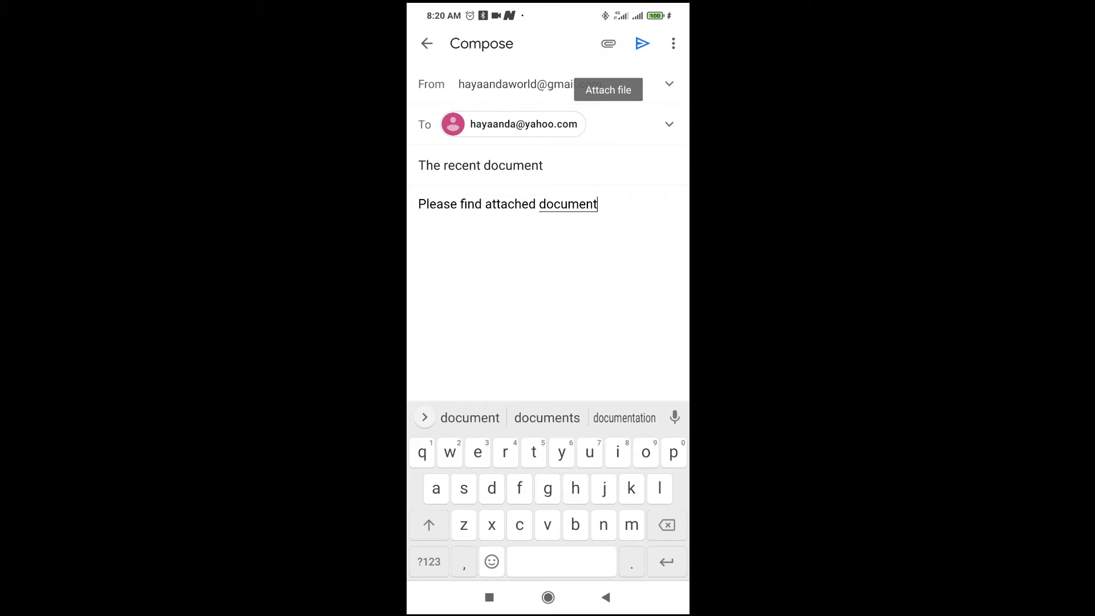
# Choose Attach file from the paperclip menu to open the file picker
pyautogui.click(607, 43)
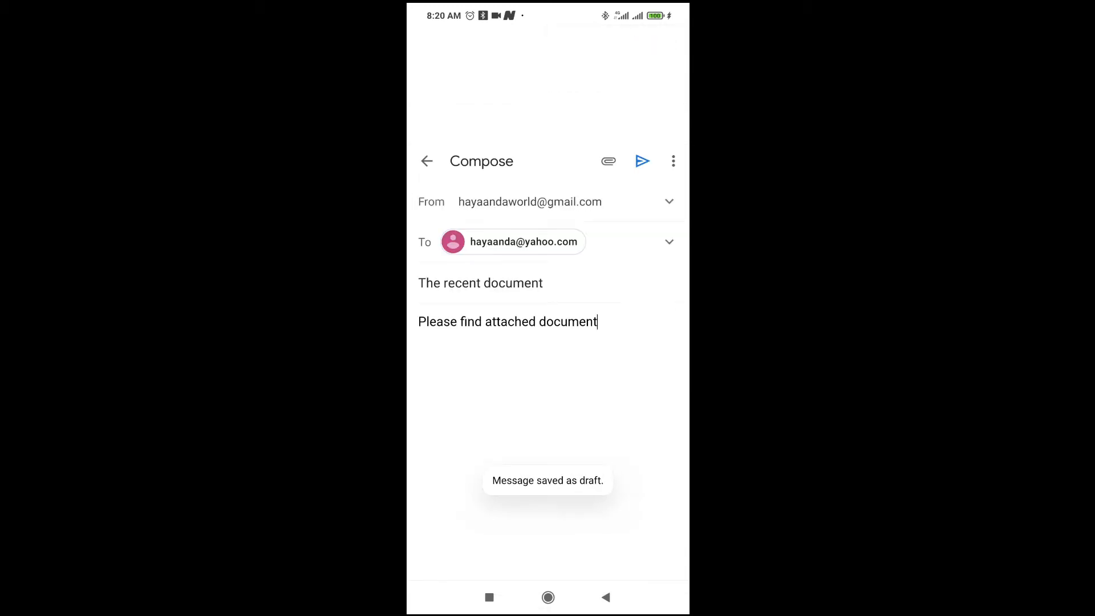
pyautogui.click(607, 161)
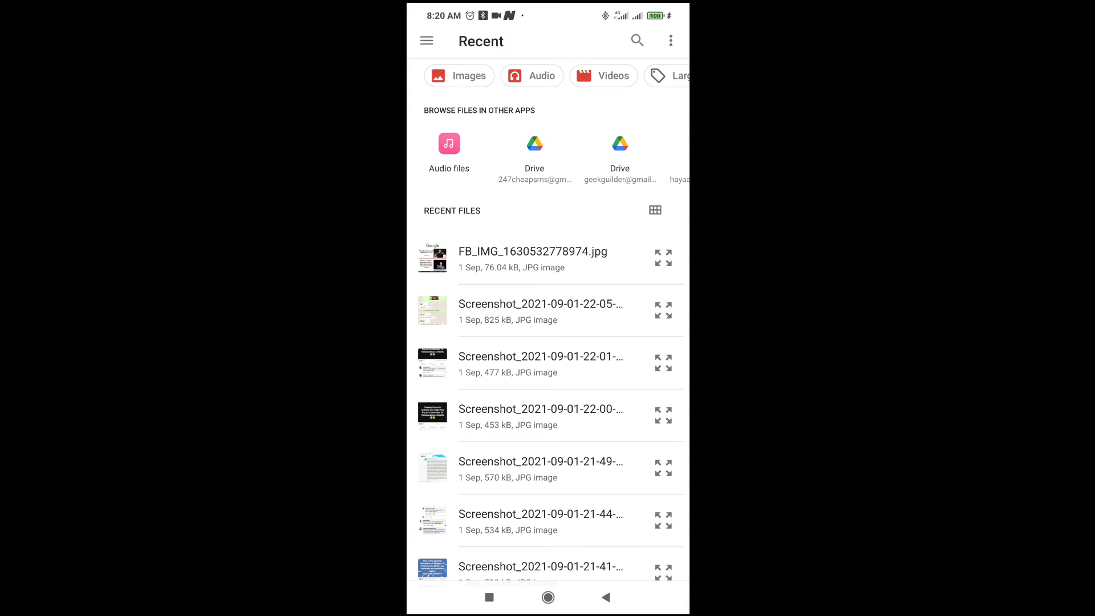
# Browse storage locations to the Downloads folder and pick the Personal-Letter document
pyautogui.click(426, 41)
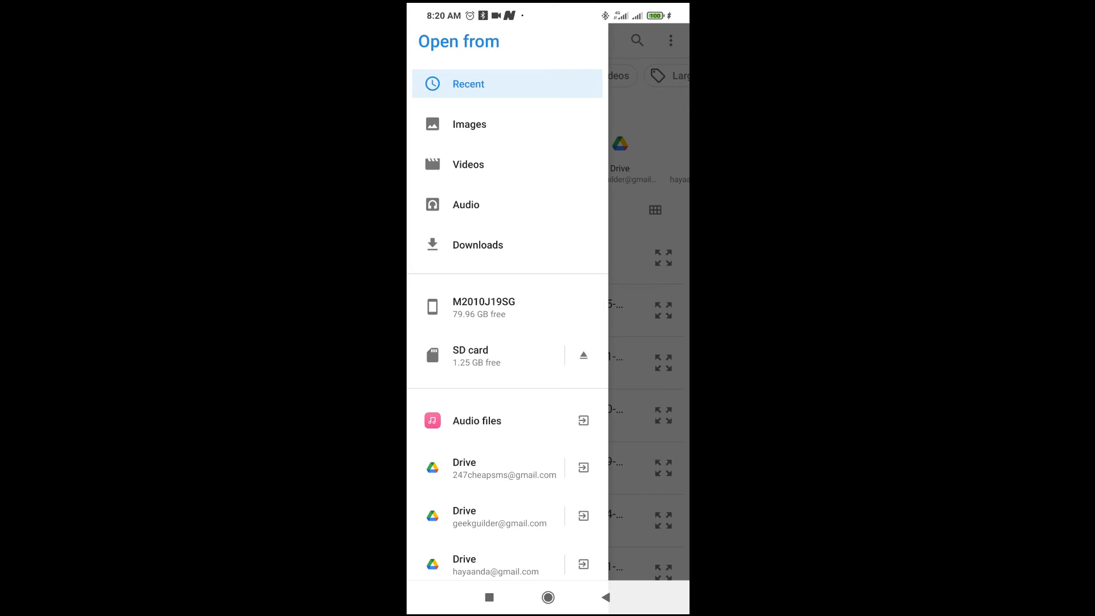
pyautogui.click(471, 355)
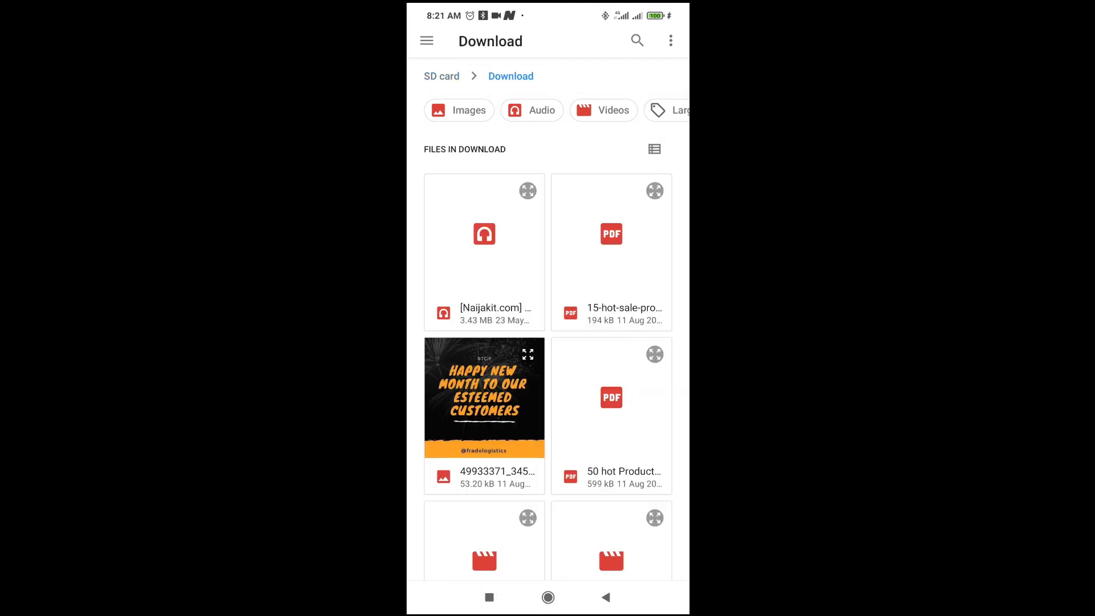
pyautogui.scroll(-3)
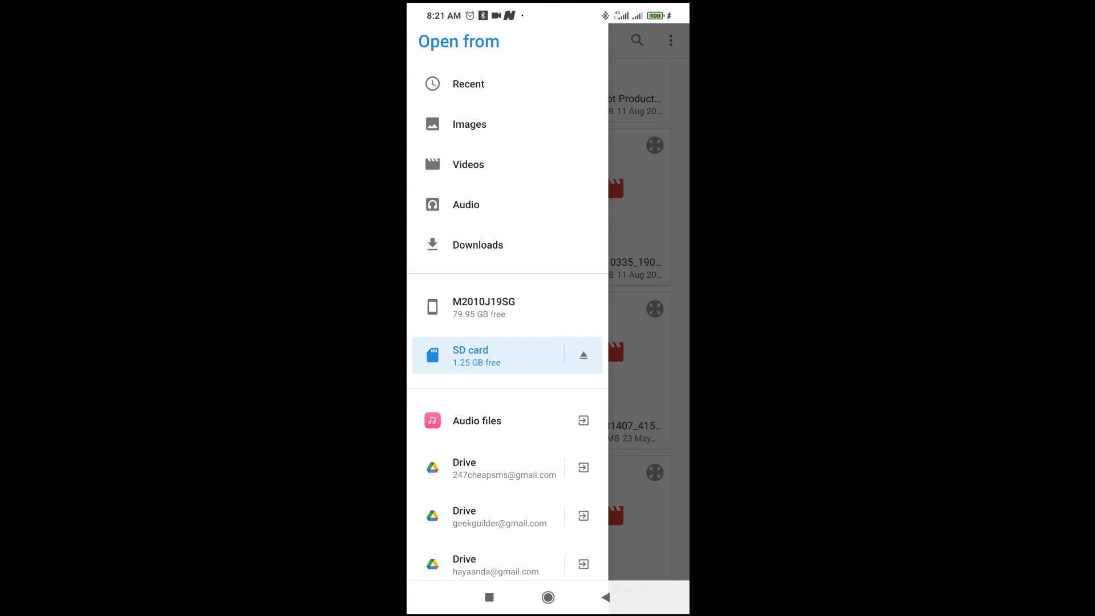
pyautogui.click(477, 244)
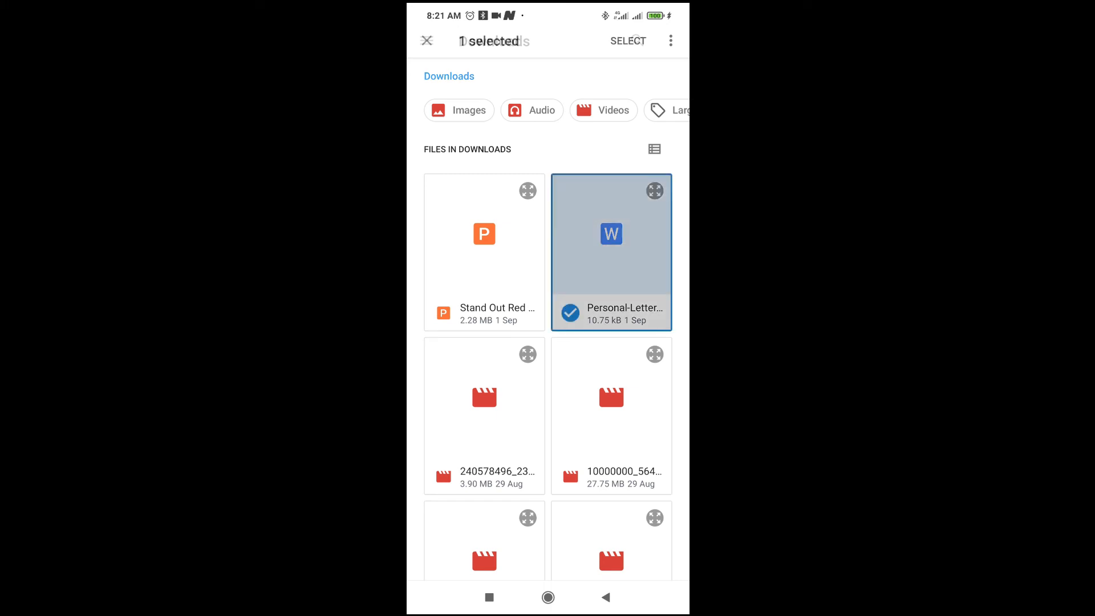
# Confirm Personal-Letter.doc with SELECT so it attaches to the draft
pyautogui.click(610, 252)
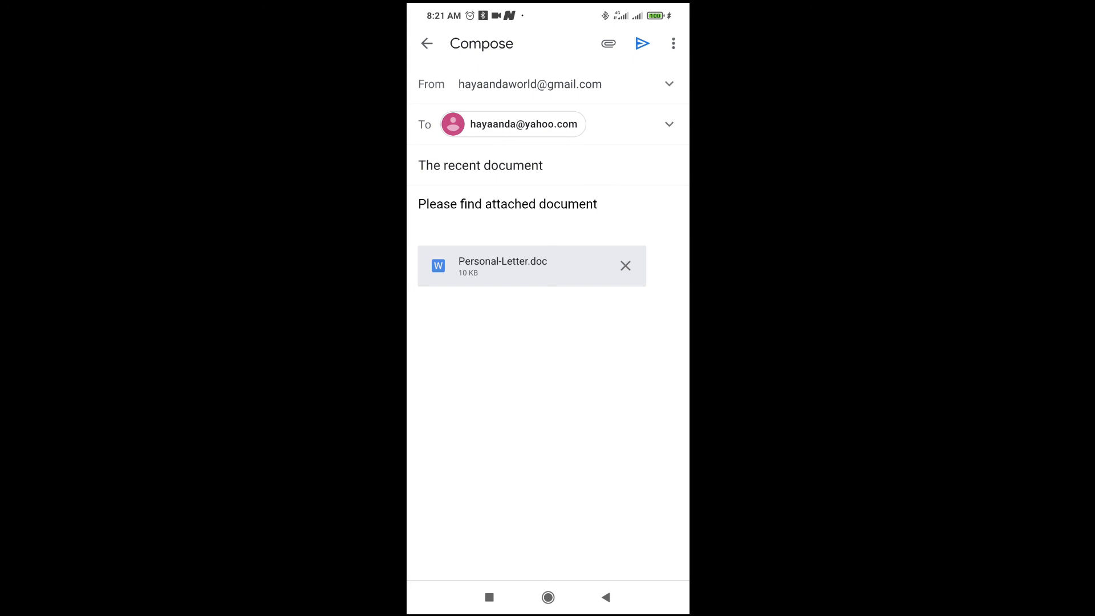
# Send the email with Personal-Letter.doc attached and check the inbox
pyautogui.click(640, 43)
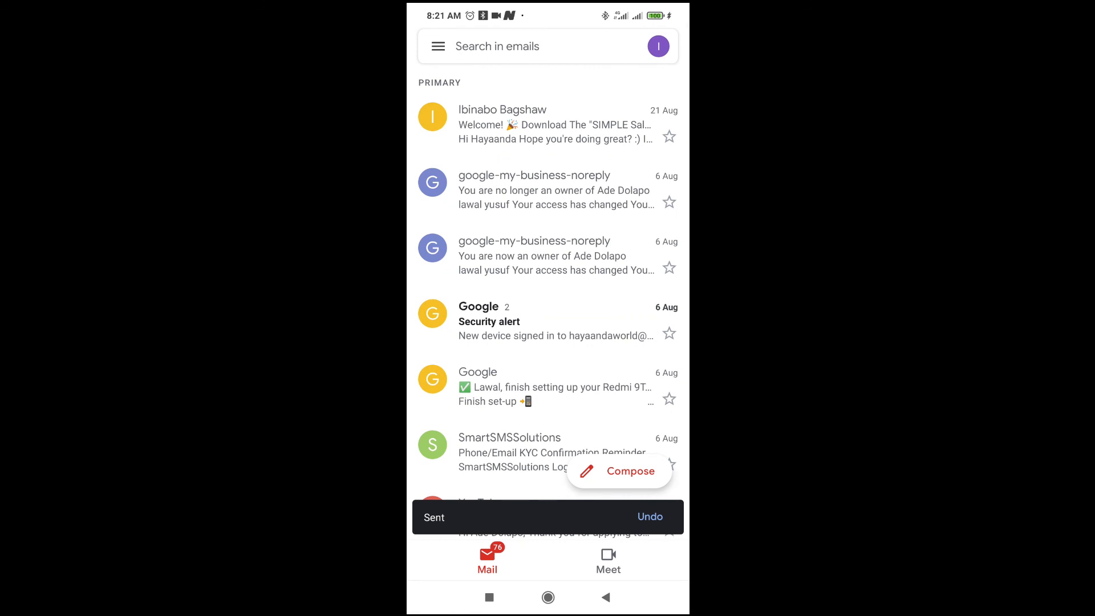
pyautogui.scroll(-3)
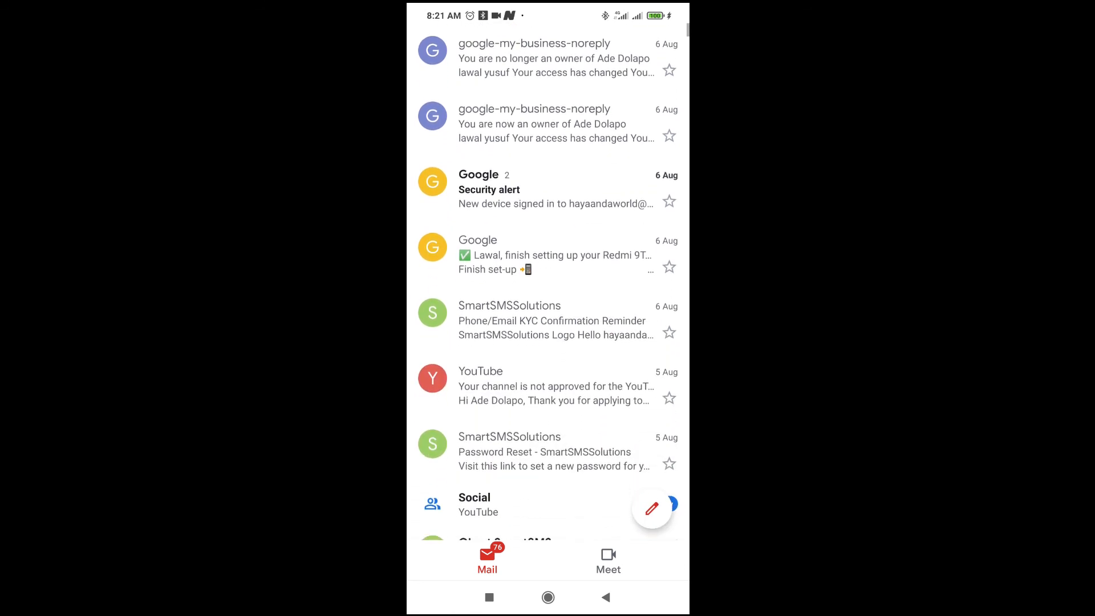